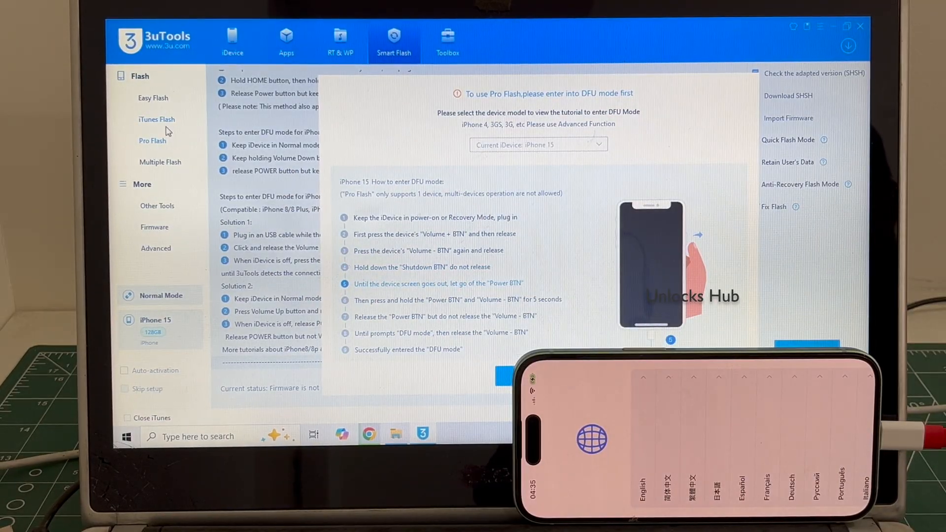
- Switch to Easy Flash, choose 'Select local firmware', and start importing a firmware file
{"action": "left_click", "coordinate": [153, 97]}
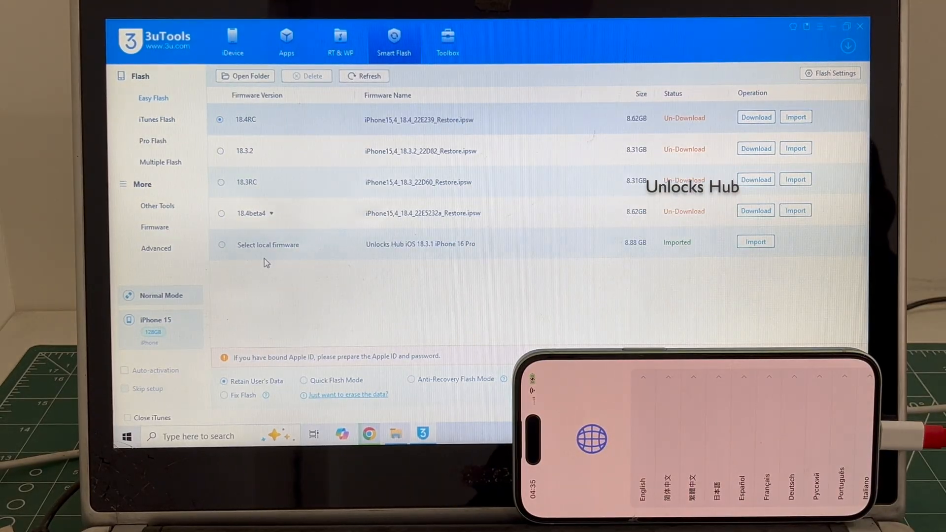
{"action": "left_click", "coordinate": [220, 244]}
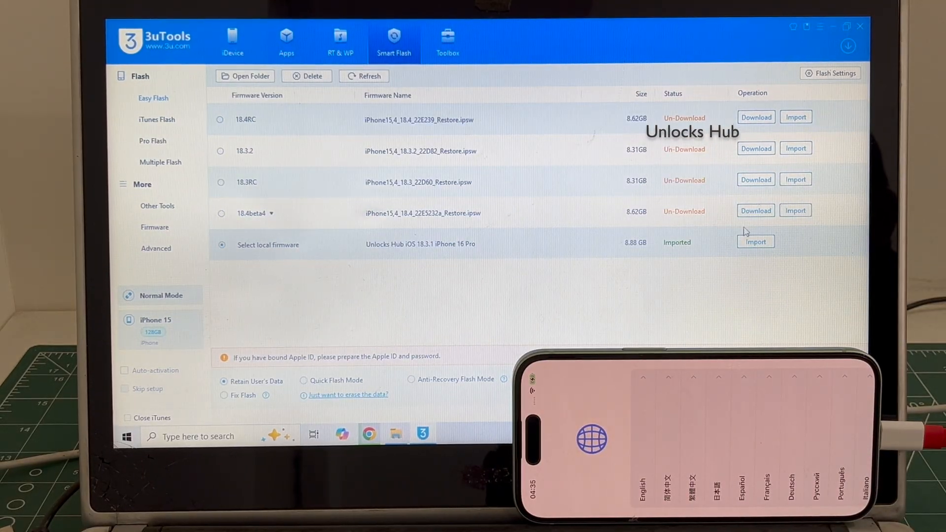
{"action": "left_click", "coordinate": [755, 242]}
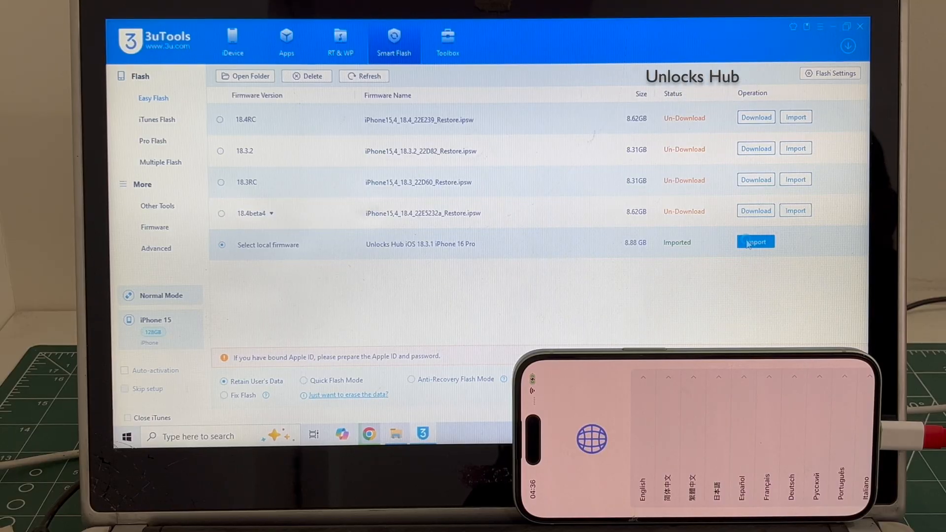
- Pick 'Unlocks Hub iOS 18.3.2 iPhone 15' from D:\Apple in the Select Firmware dialog
{"action": "left_click", "coordinate": [756, 244]}
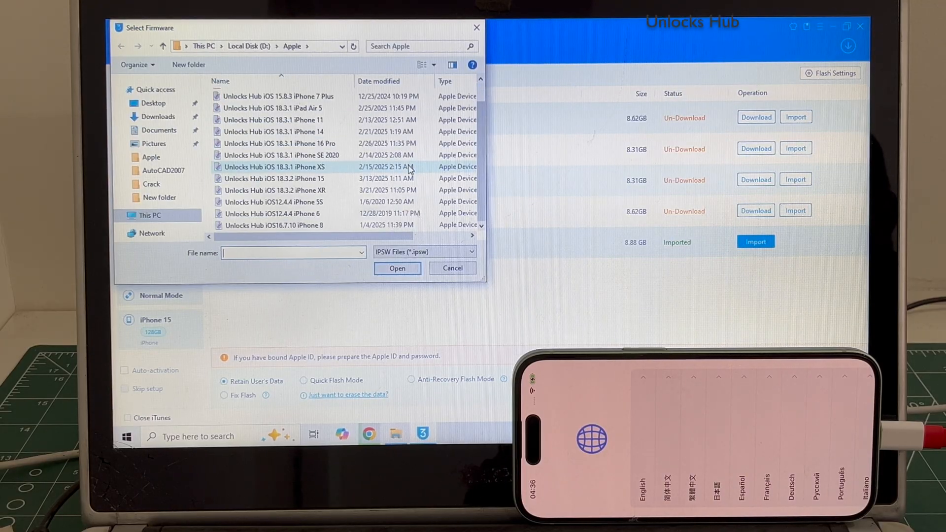
{"action": "left_click", "coordinate": [274, 178]}
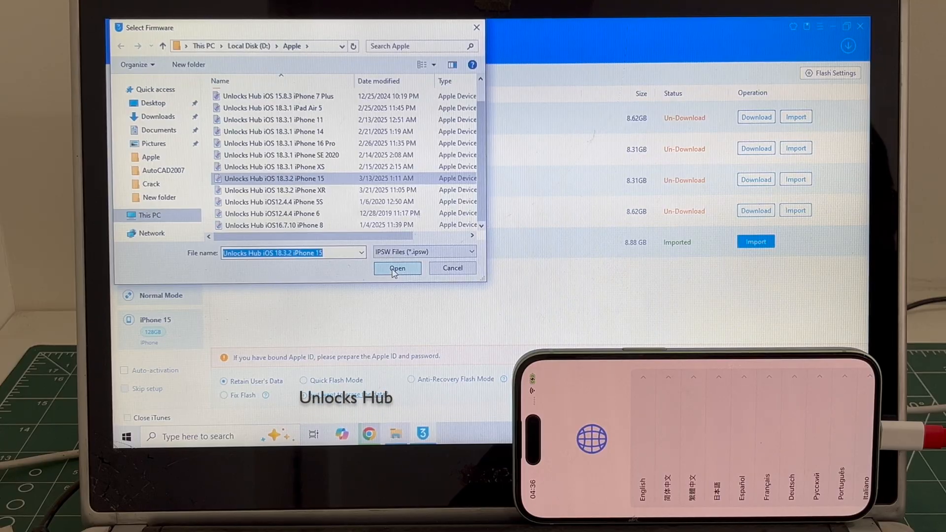
{"action": "left_click", "coordinate": [397, 268]}
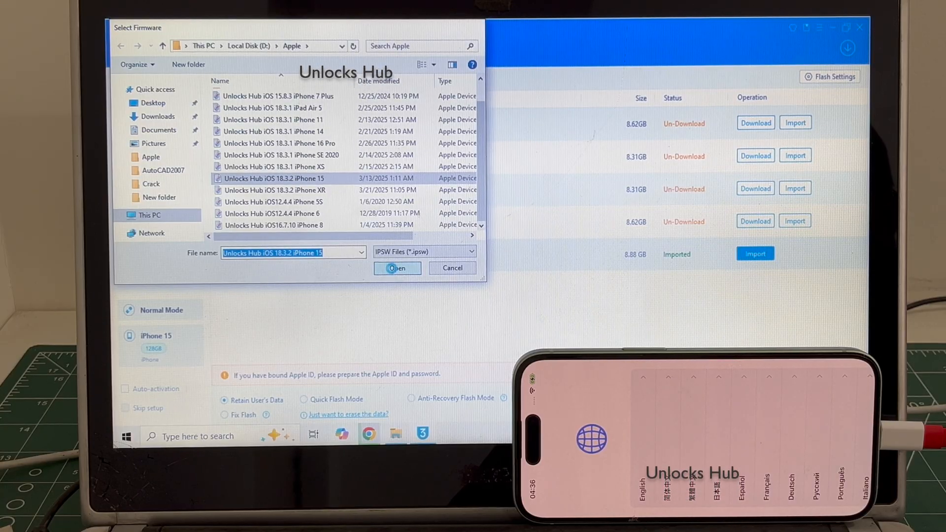
- Confirm the import so the local firmware row shows 'Unlocks Hub iOS 18.3.2 iPhone 15' as Imported
{"action": "left_click", "coordinate": [396, 268]}
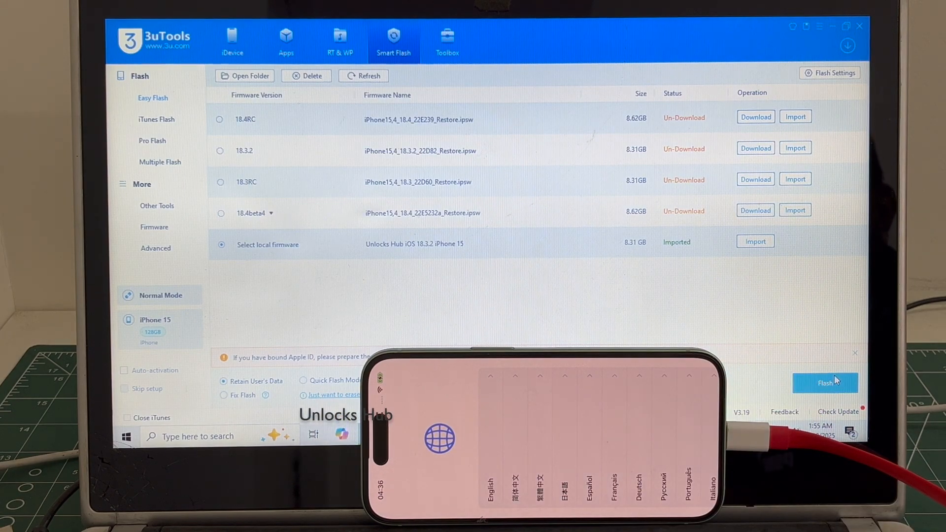
{"action": "left_click", "coordinate": [825, 382]}
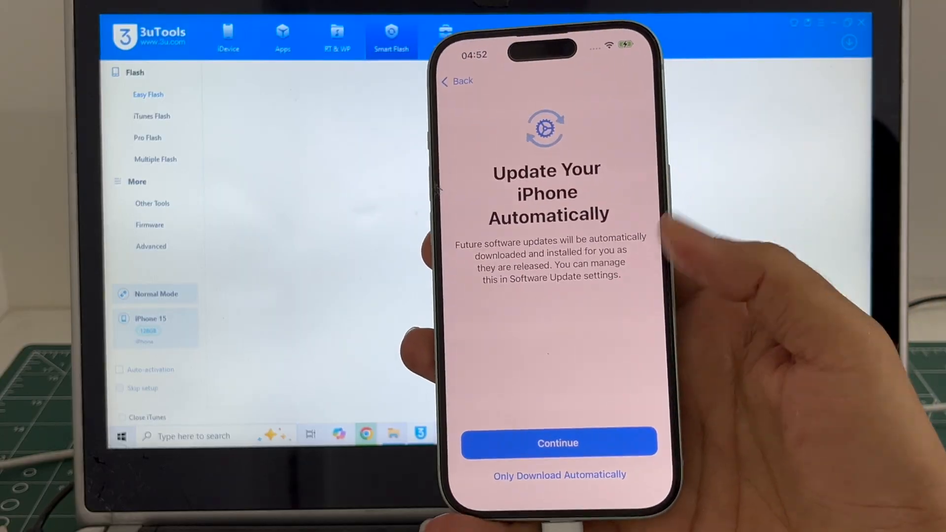
- Accept automatic updates, skip Location Services, and choose Sign in Manually for Apple Account
{"action": "left_click", "coordinate": [557, 443]}
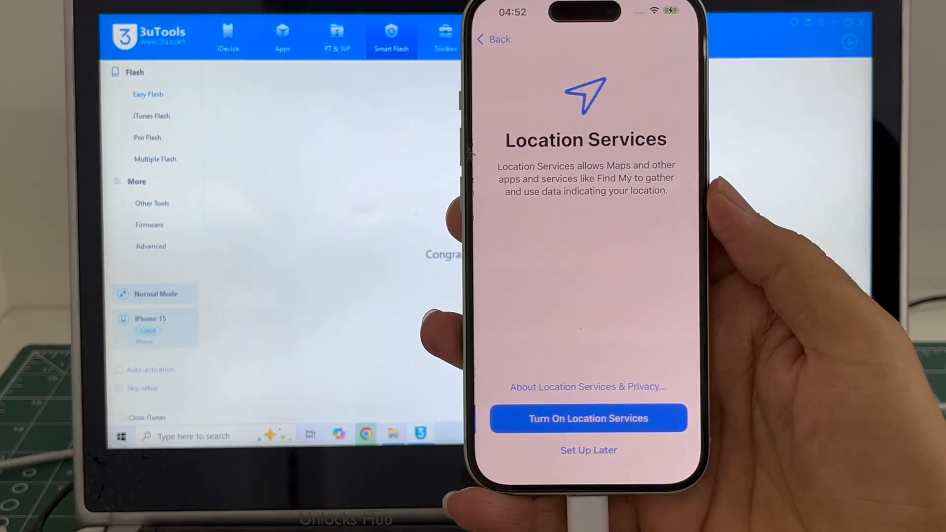
{"action": "left_click", "coordinate": [587, 418]}
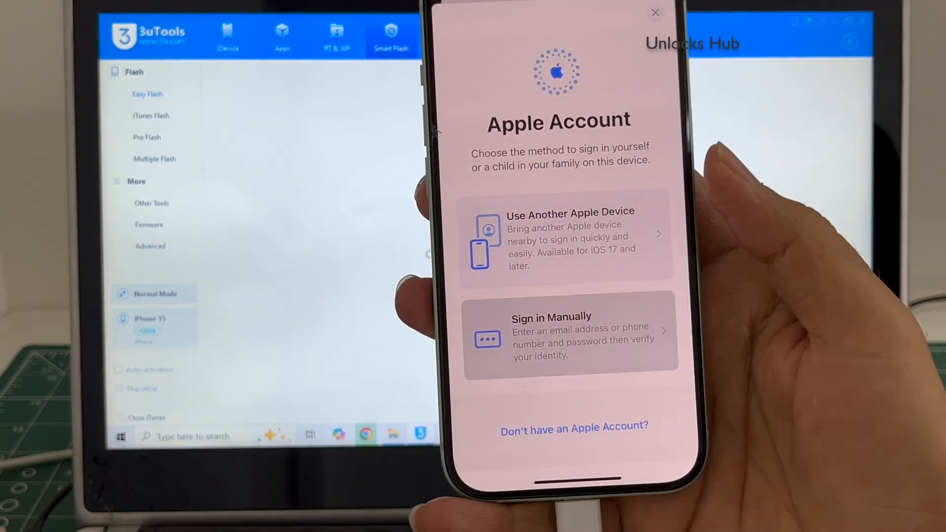
{"action": "left_click", "coordinate": [551, 336]}
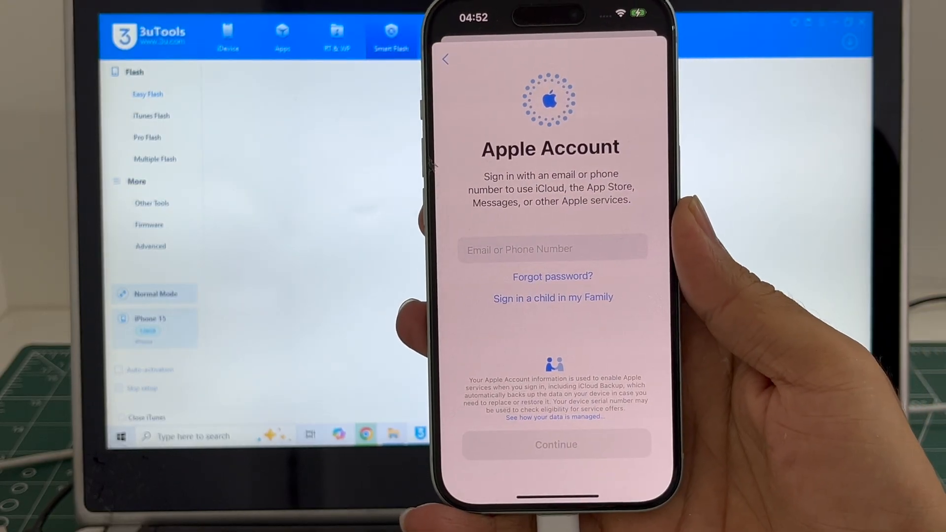